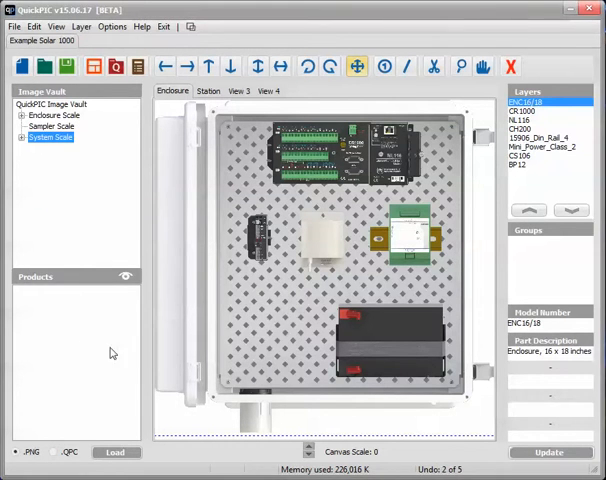
{"action": "mouse_move", "coordinate": [88, 140]}
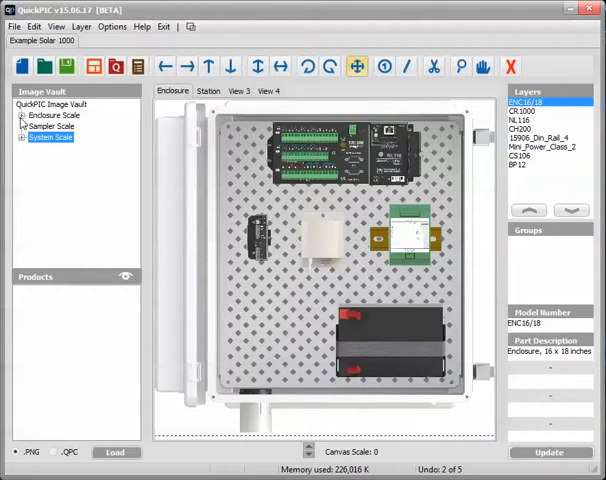
Step: Expand the Enclosure Scale category in the Image Vault to reveal Communications and Sensors
{"action": "left_click", "coordinate": [24, 120]}
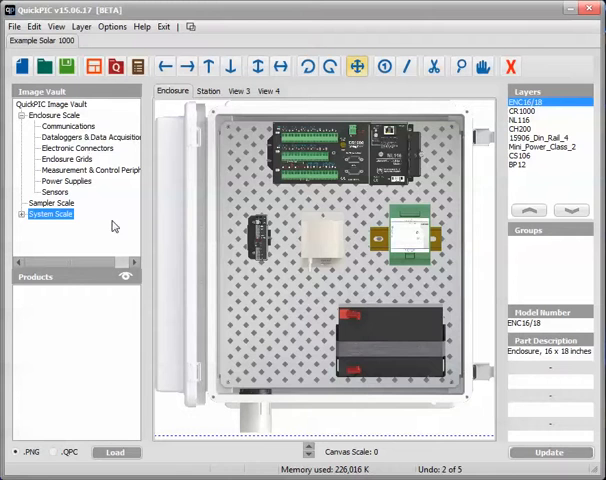
Step: Select Communications and load its product images (Iridium modem, COM modules) into Products
{"action": "left_click", "coordinate": [68, 126]}
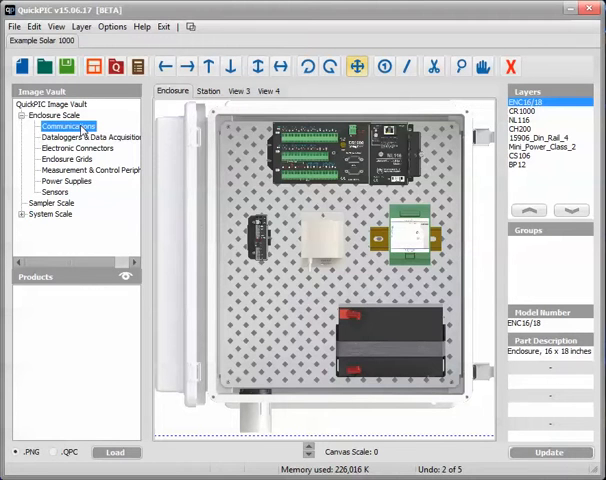
{"action": "left_click", "coordinate": [66, 124]}
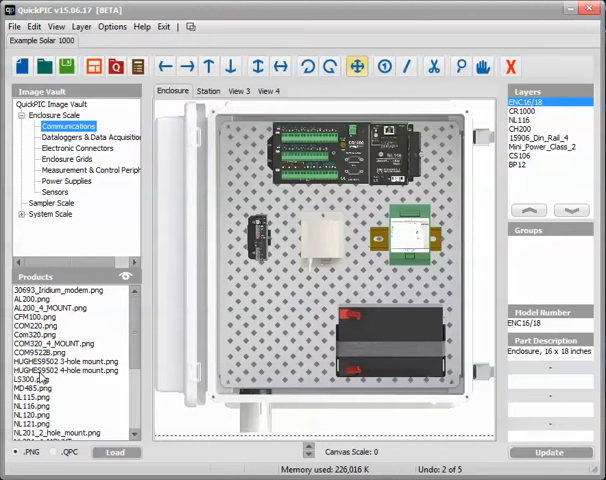
{"action": "mouse_move", "coordinate": [64, 408]}
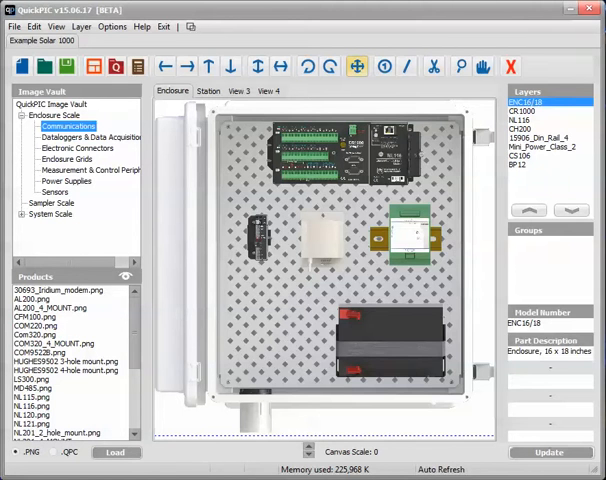
Step: Add the CFM100.png CompactFlash module image to the enclosure layout as a new layer
{"action": "left_click", "coordinate": [46, 320]}
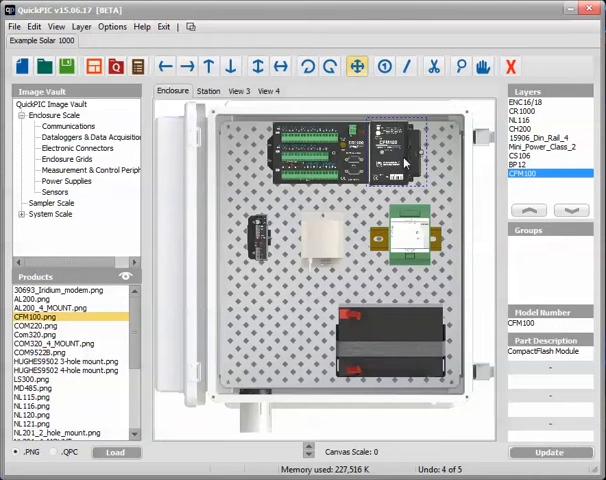
{"action": "left_click", "coordinate": [38, 328]}
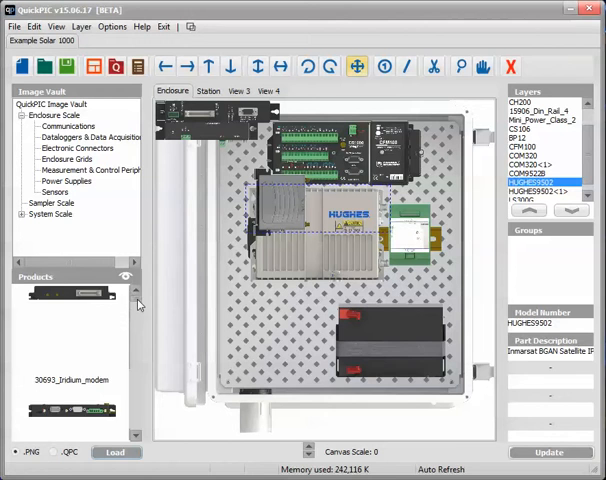
Step: Scroll the thumbnail preview list down to the Com320 product image
{"action": "scroll", "scroll_direction": "down", "scroll_amount": 3}
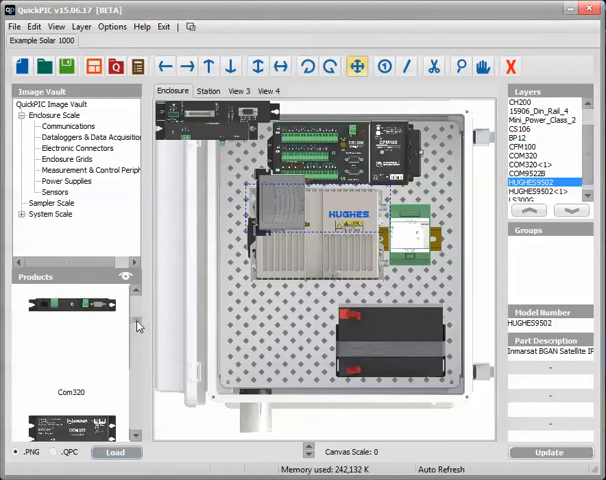